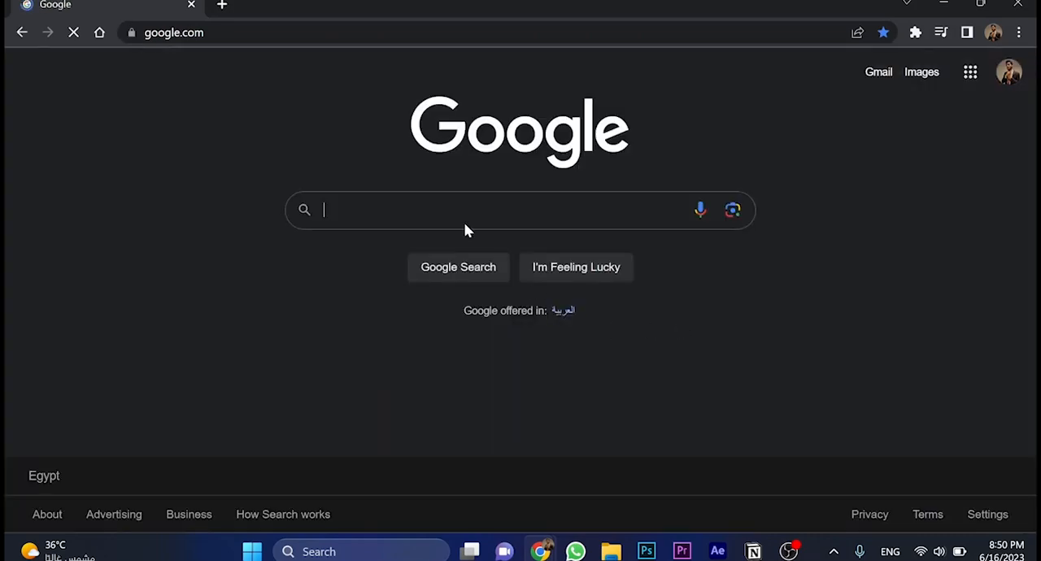
# Step: Search Google for 'Roblox' and open the roblox.com result
pyautogui.write('Roblox')
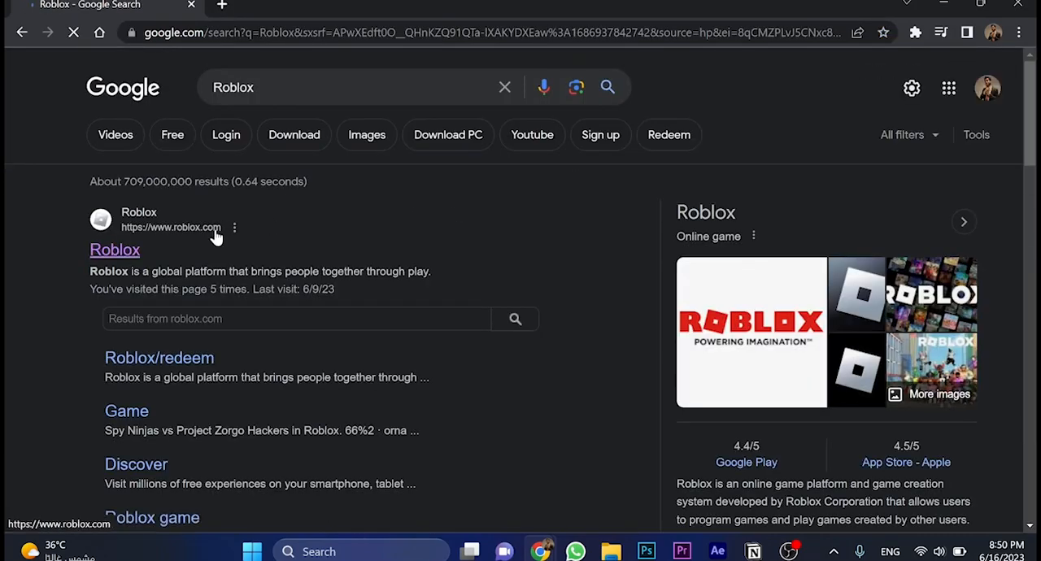
pyautogui.click(115, 250)
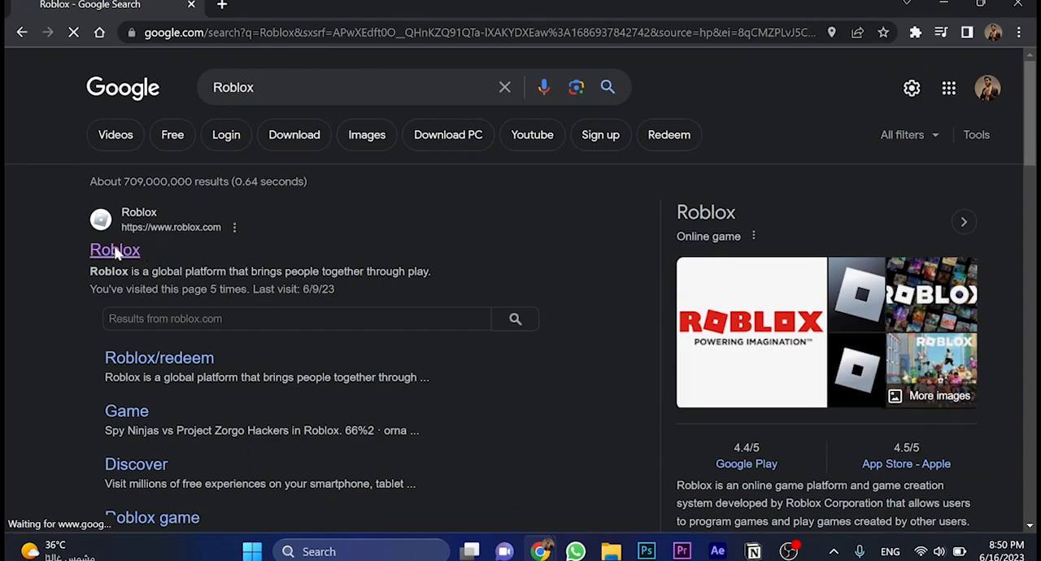
# Step: Load the Roblox home page and scroll down to the Recommended For You row
pyautogui.click(114, 250)
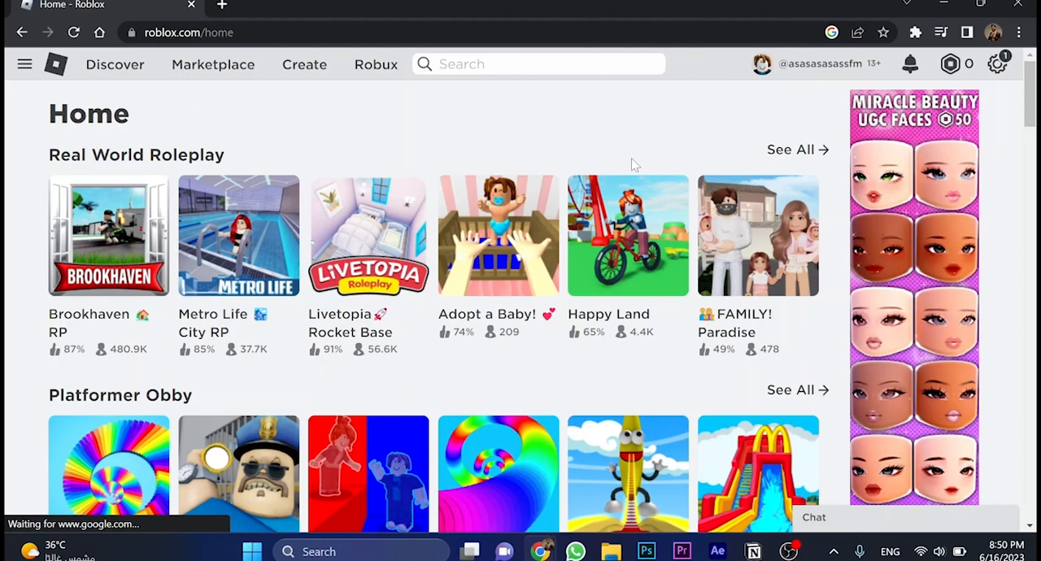
pyautogui.scroll(-3)
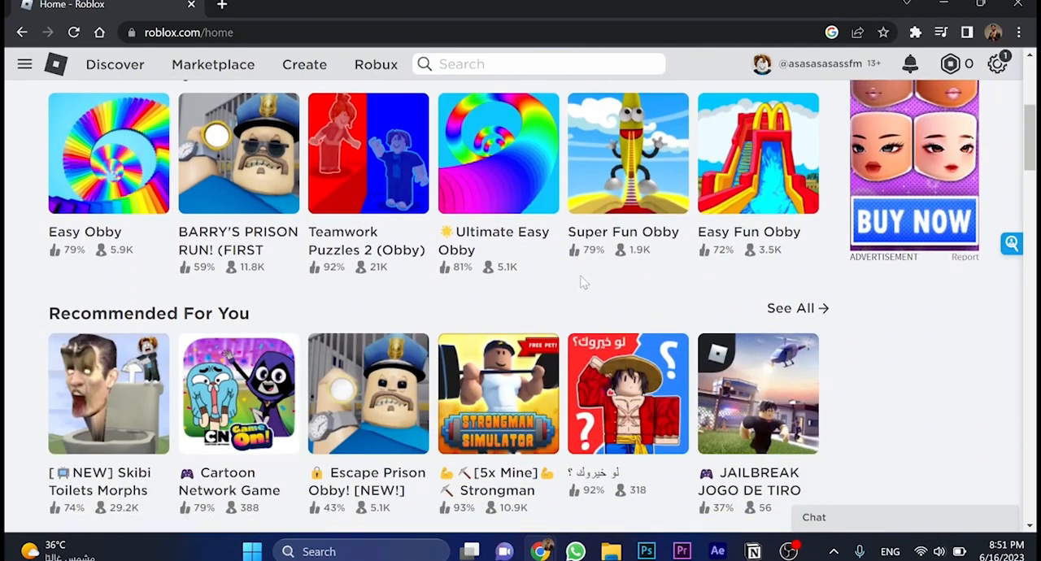
pyautogui.scroll(-3)
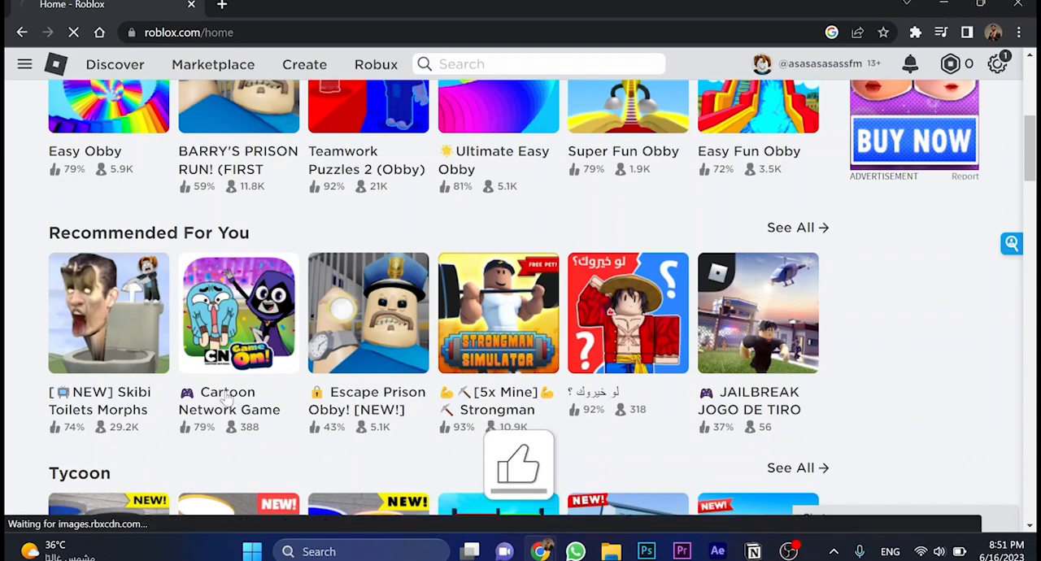
# Step: Open the Cartoon Network Game On page and press Play
pyautogui.click(238, 313)
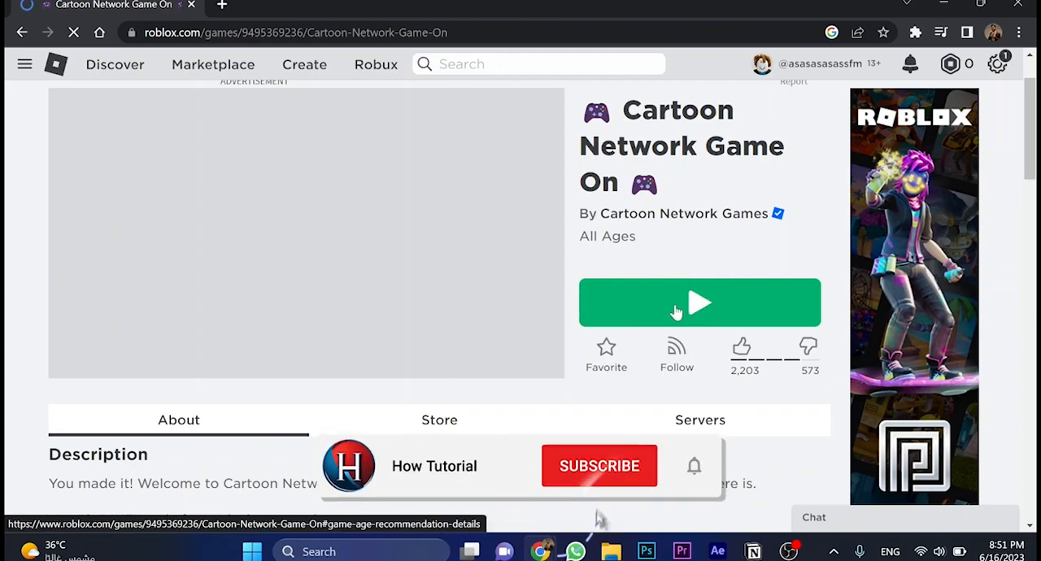
pyautogui.click(699, 303)
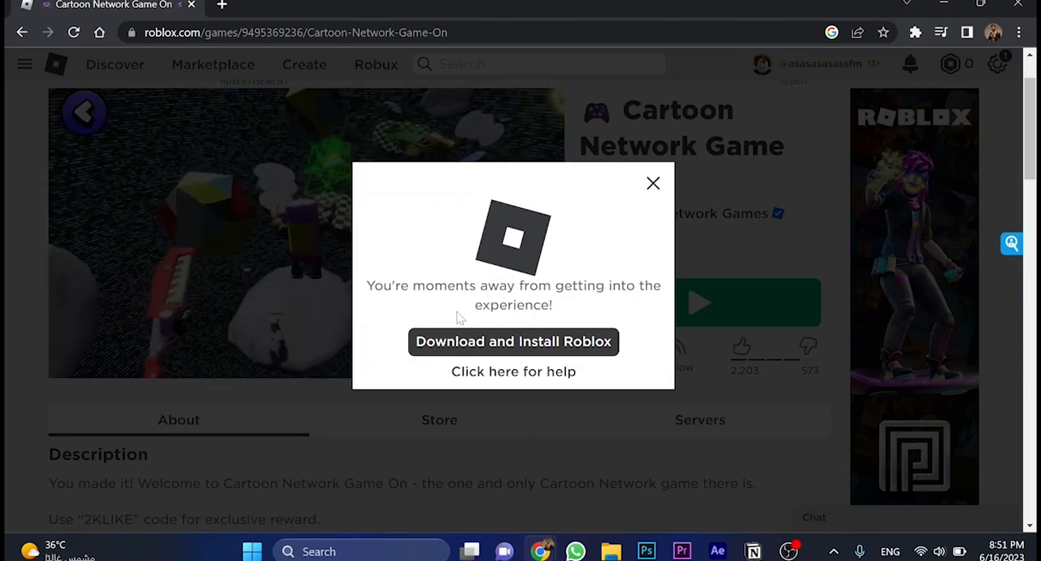
# Step: Download RobloxPlayerLauncher.exe and run it until Roblox reports successful installation
pyautogui.click(513, 340)
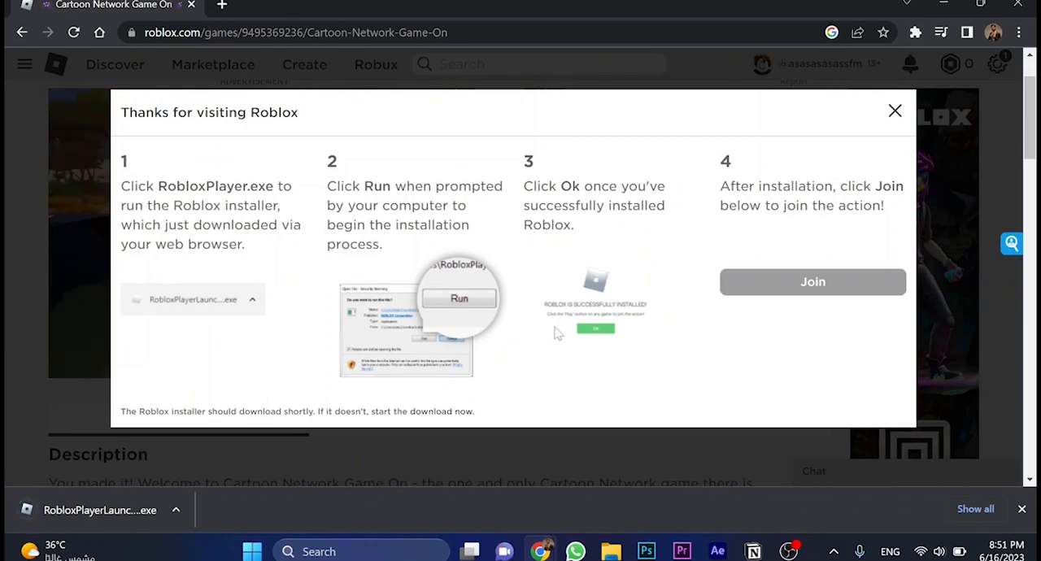
pyautogui.click(895, 111)
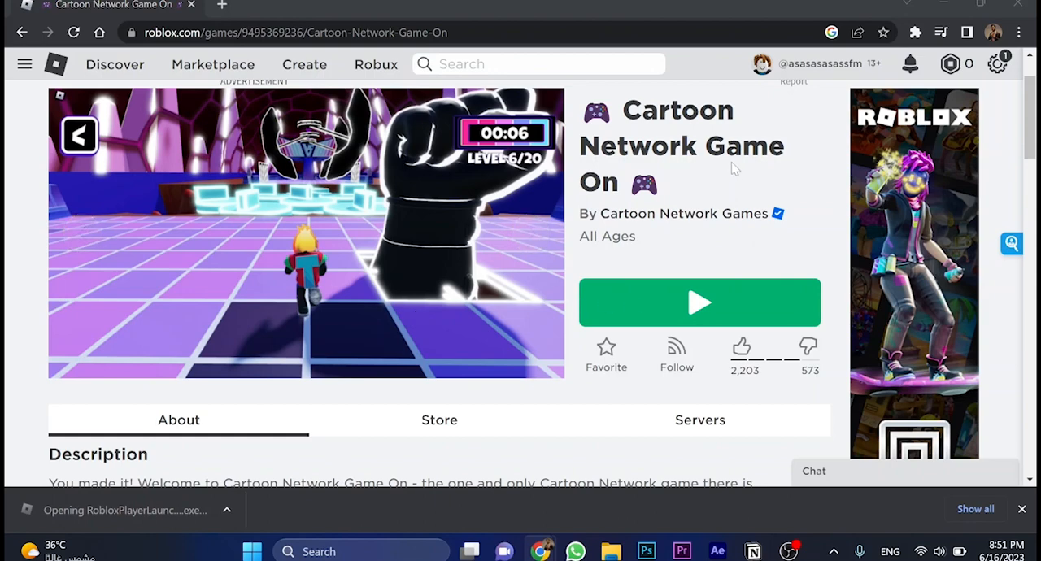
pyautogui.moveTo(569, 456)
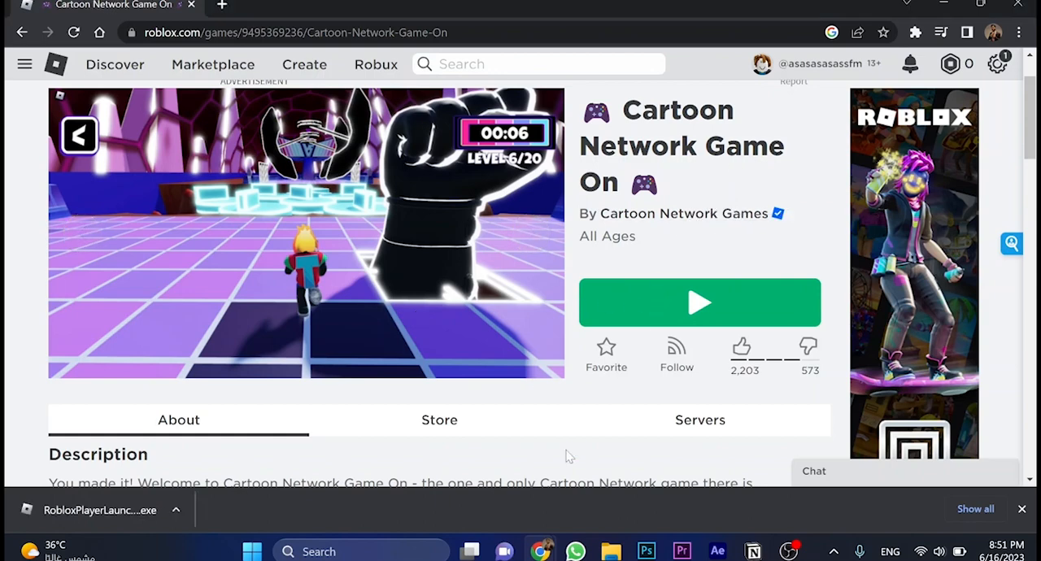
pyautogui.click(699, 302)
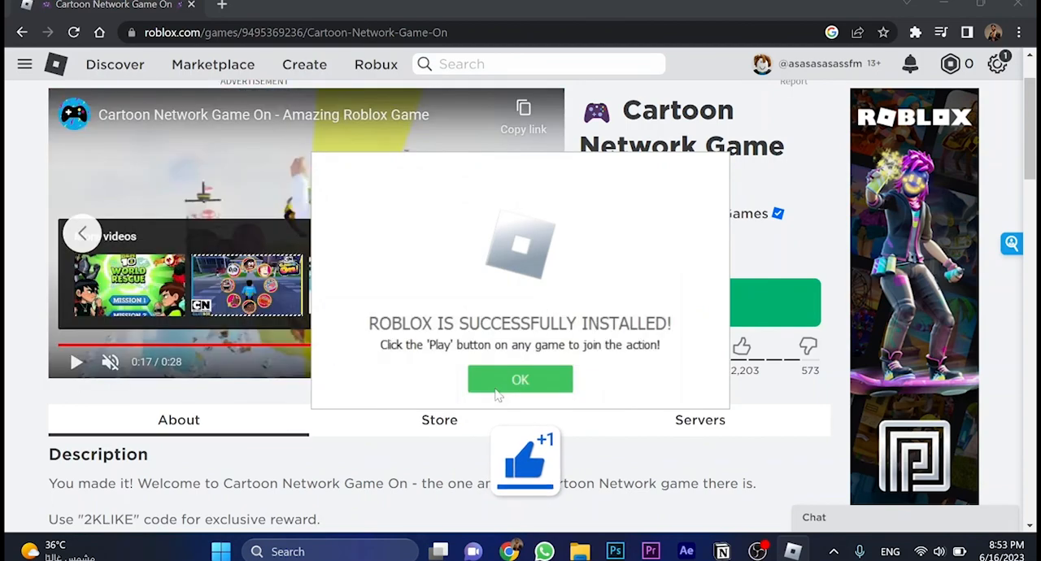
# Step: Dismiss the installed message, press Play again, and close the returning install prompt
pyautogui.click(520, 380)
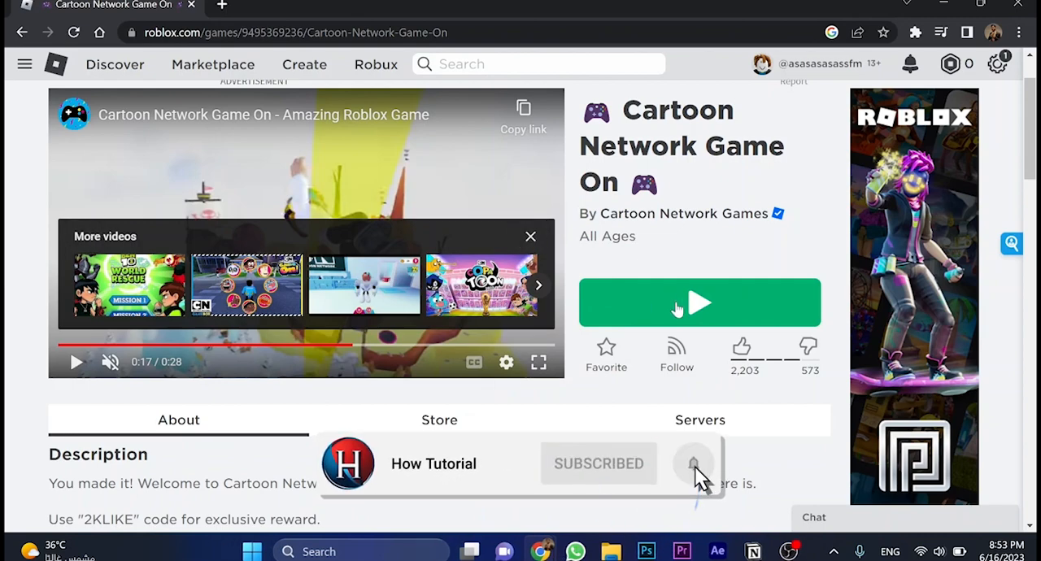
pyautogui.click(698, 302)
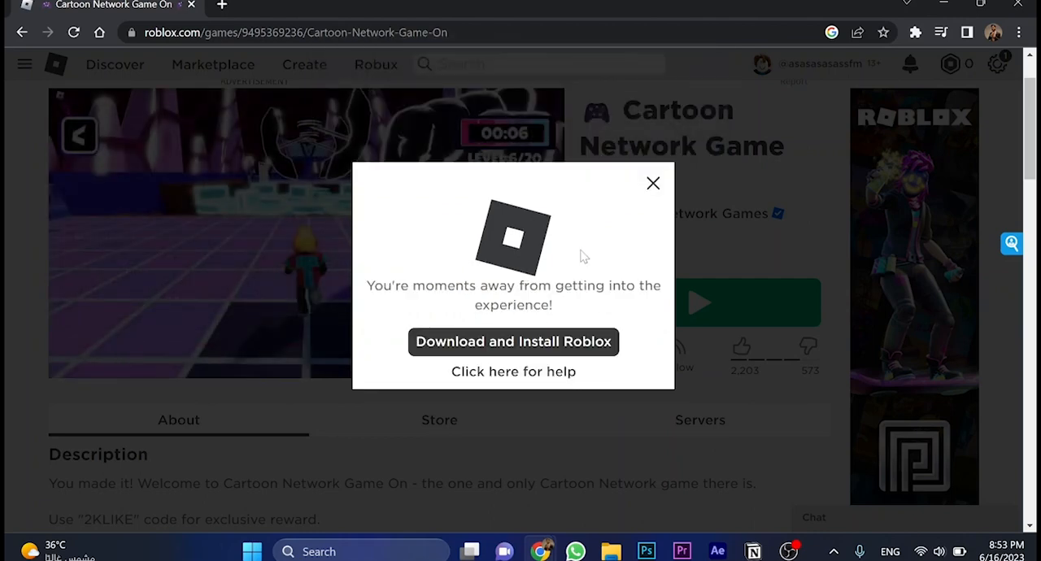
pyautogui.click(513, 340)
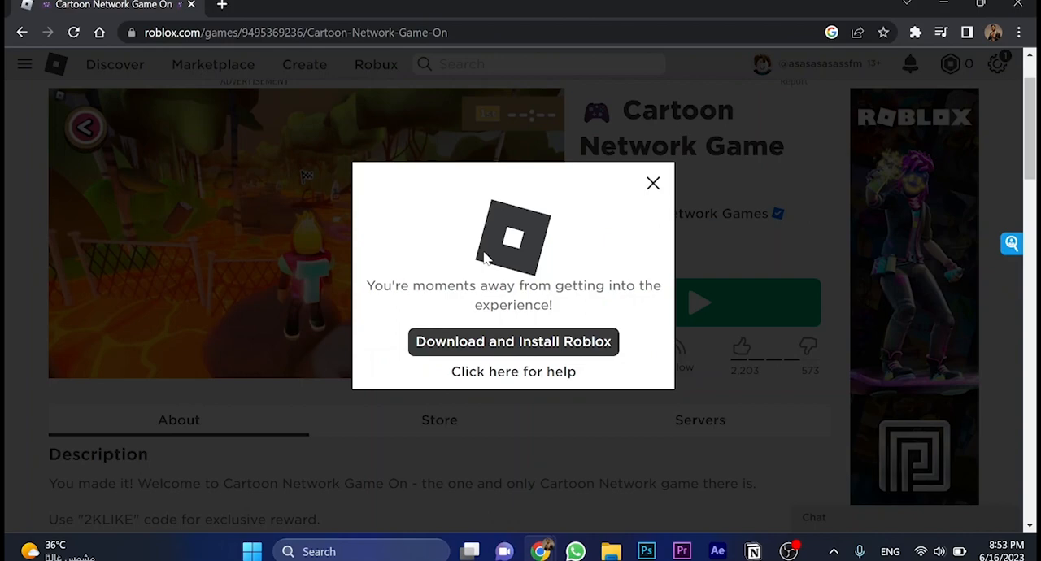
pyautogui.click(652, 183)
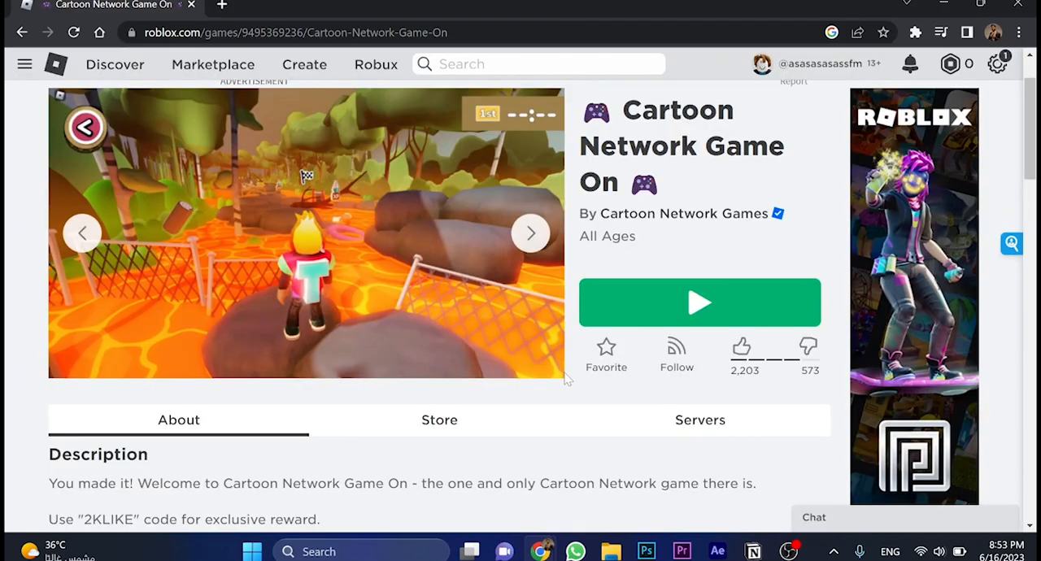
# Step: Launch Cartoon Network Game On in the Roblox player and let it join a server
pyautogui.click(699, 302)
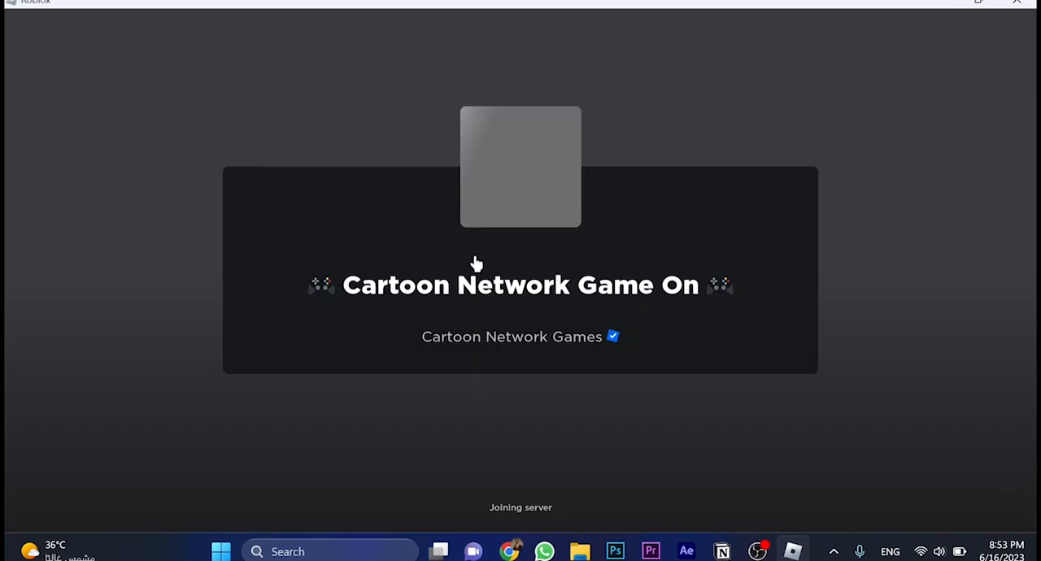
pyautogui.moveTo(494, 514)
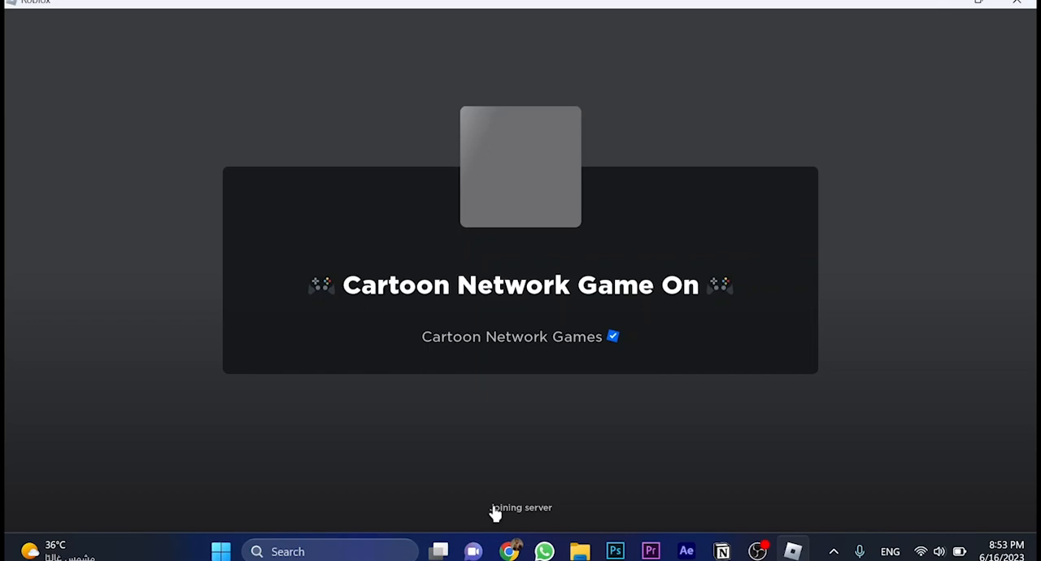
pyautogui.moveTo(556, 220)
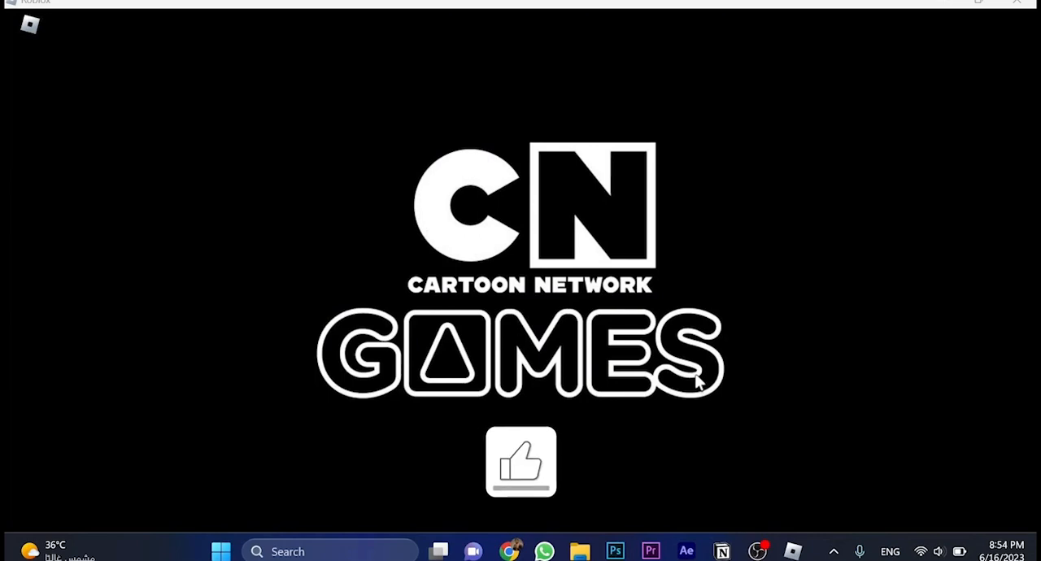
pyautogui.click(520, 461)
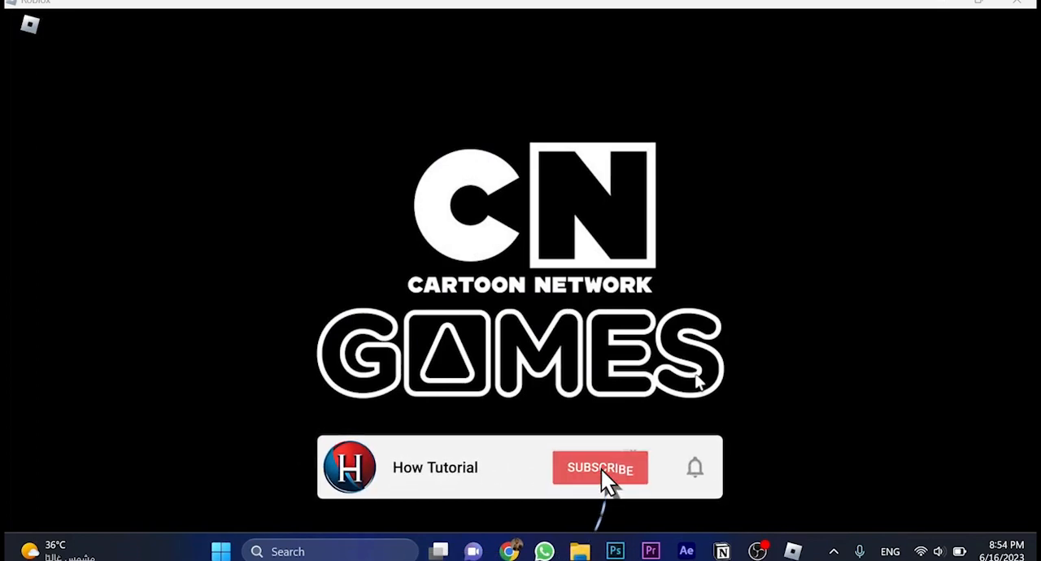
pyautogui.click(599, 467)
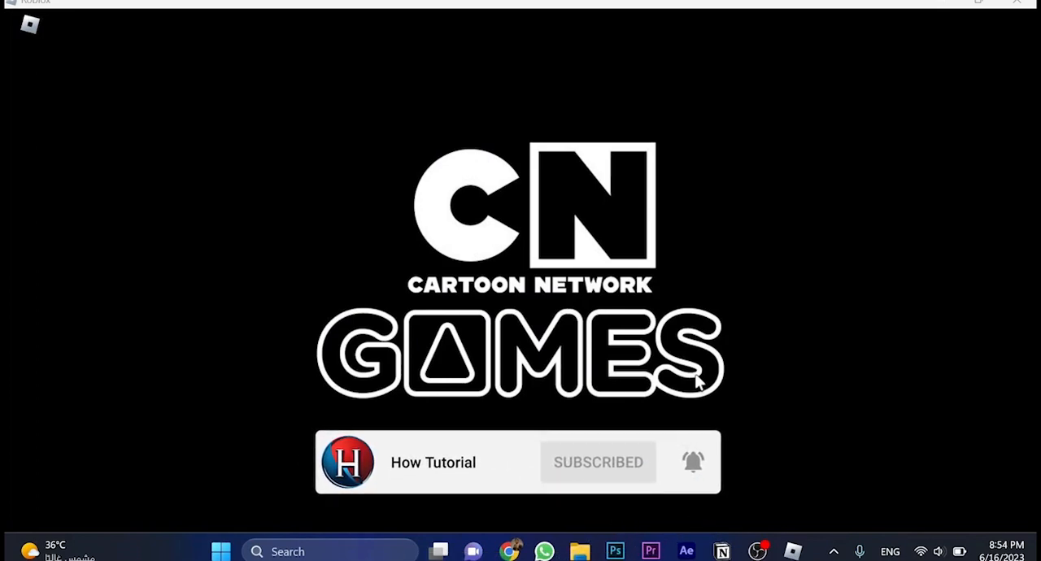